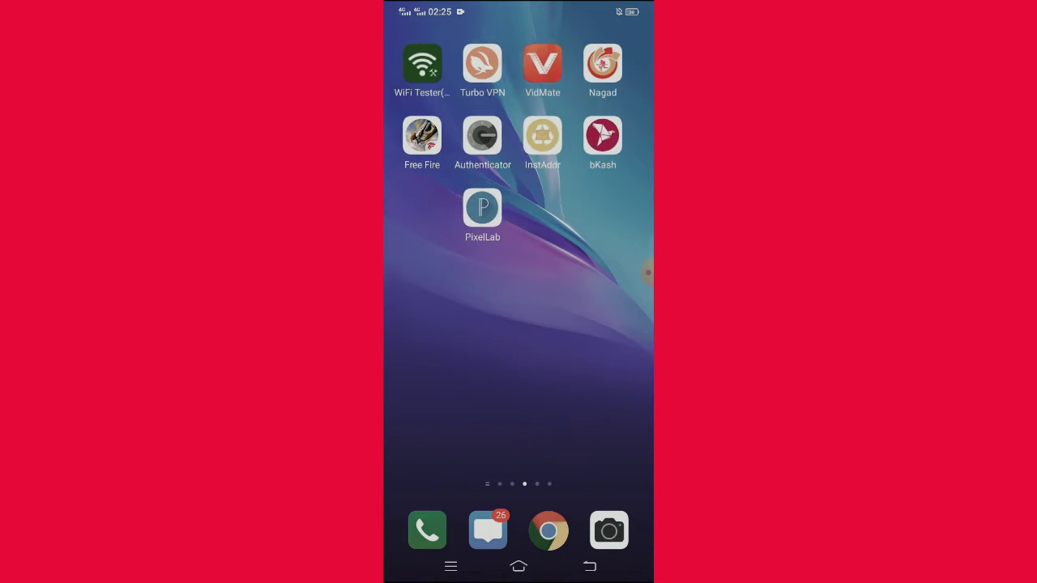
Step: Swipe through the home screen pages to reach the one with Bangladesh VPN
{"action": "scroll", "scroll_direction": "left", "scroll_amount": 3}
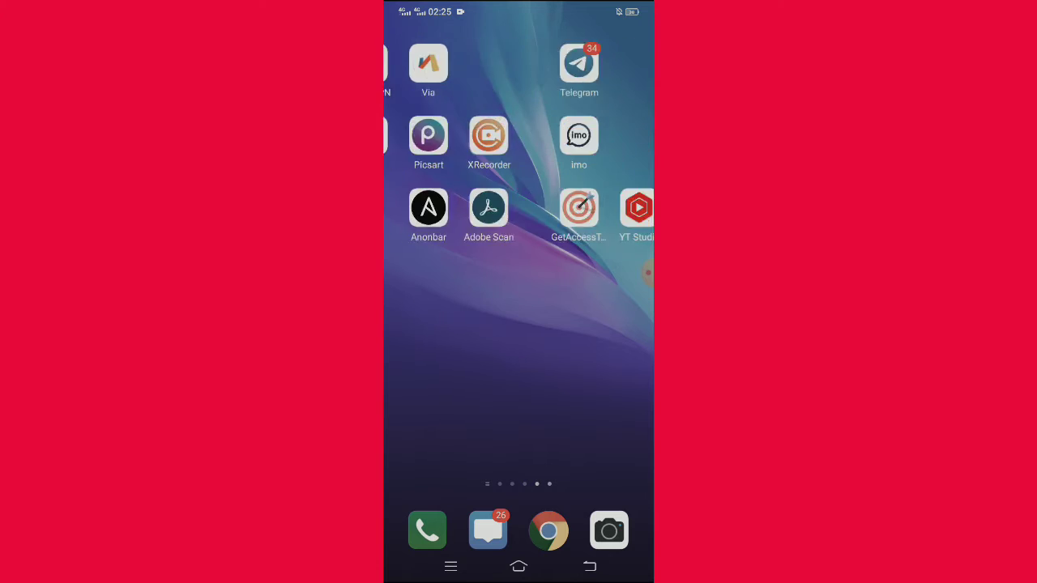
{"action": "scroll", "scroll_direction": "left", "scroll_amount": 3}
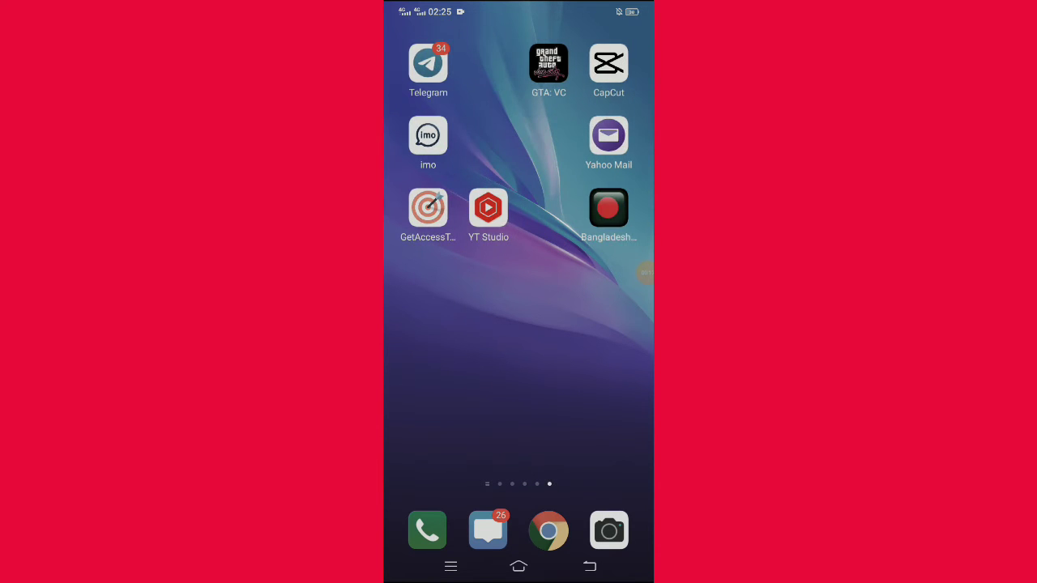
Step: Launch Bangladesh VPN and select the Indonesia – Jakarta UDP server location
{"action": "left_click", "coordinate": [610, 208]}
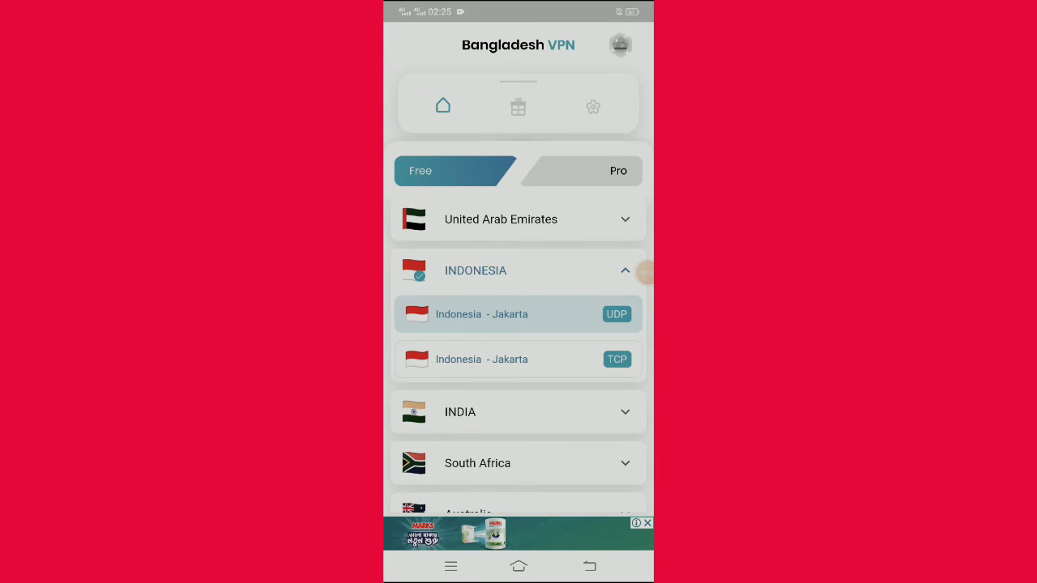
{"action": "left_click", "coordinate": [519, 315]}
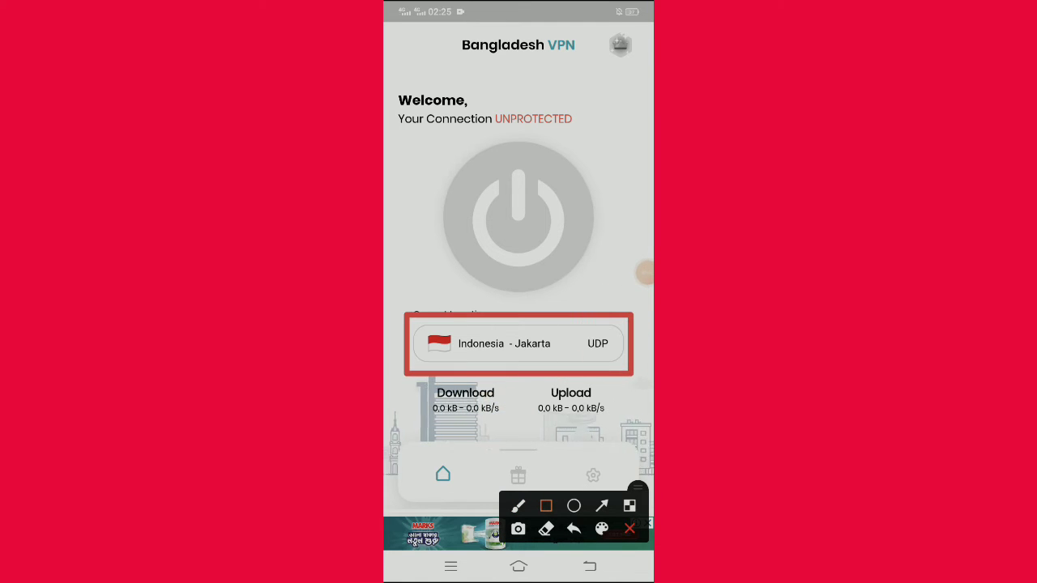
{"action": "left_click", "coordinate": [518, 344]}
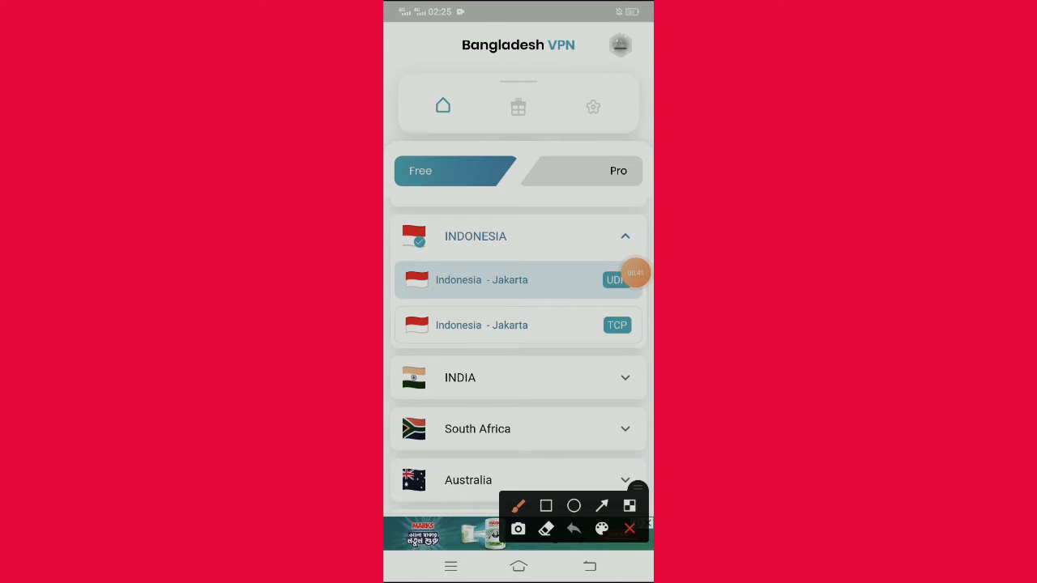
{"action": "left_click", "coordinate": [546, 505]}
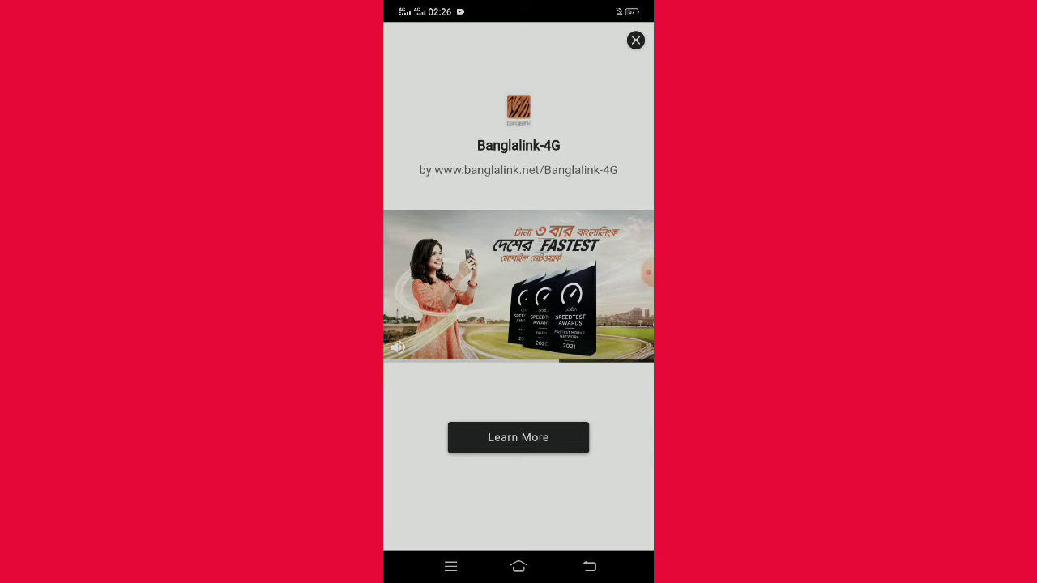
Step: Dismiss the ad and connect so the VPN reads protected
{"action": "left_click", "coordinate": [635, 39]}
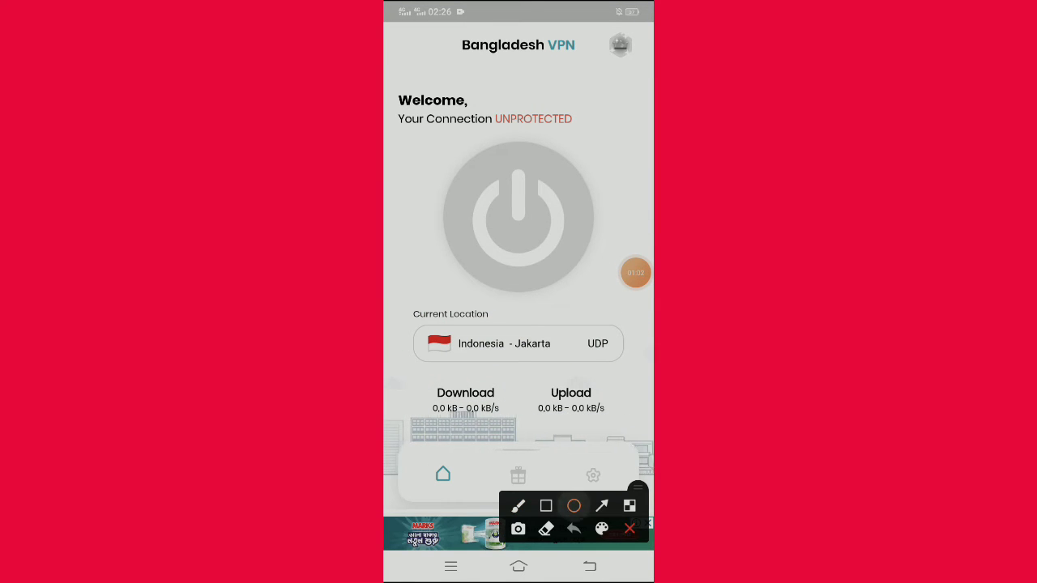
{"action": "left_click", "coordinate": [519, 217]}
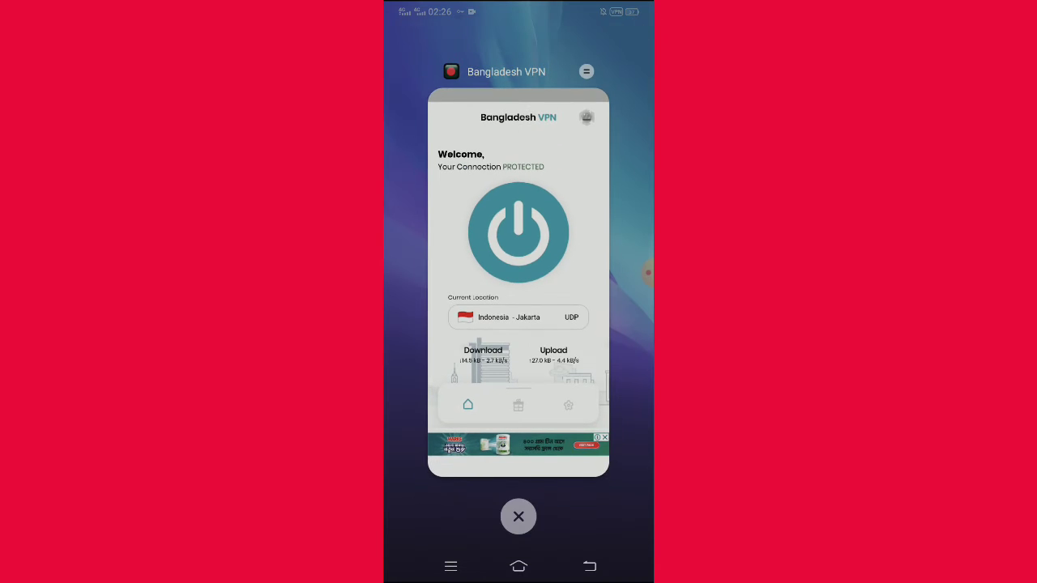
Step: Switch to Facebook and reach Settings & privacy from the main menu
{"action": "left_click", "coordinate": [518, 515]}
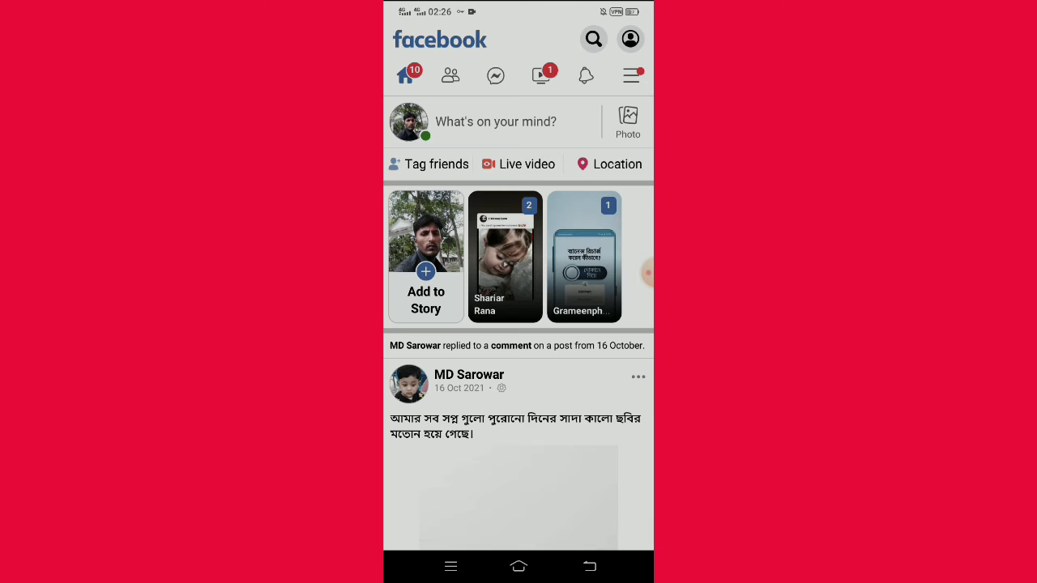
{"action": "left_click", "coordinate": [634, 77]}
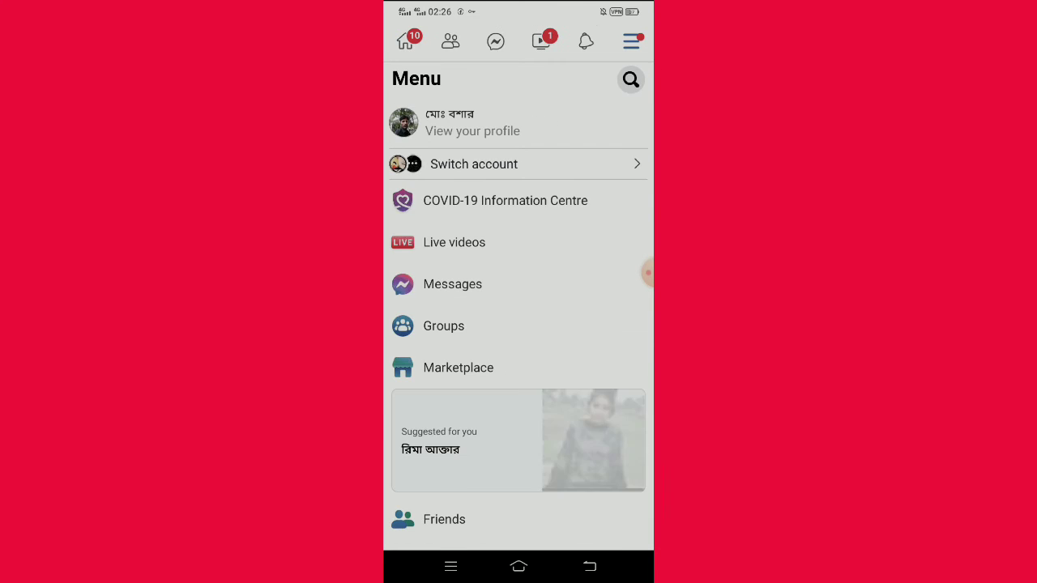
{"action": "left_click", "coordinate": [473, 123]}
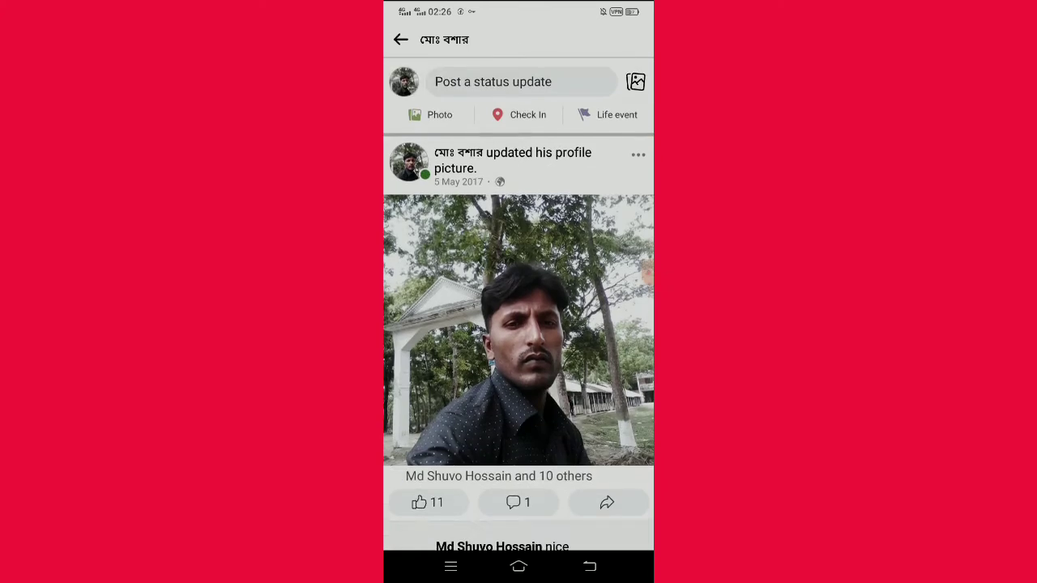
{"action": "scroll", "scroll_direction": "down", "scroll_amount": 3}
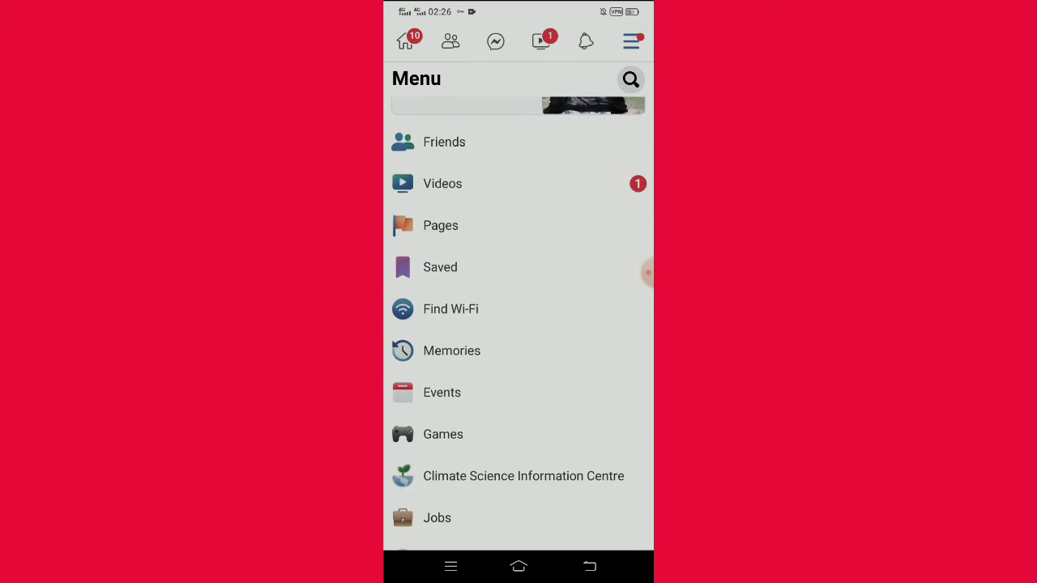
{"action": "scroll", "scroll_direction": "down", "scroll_amount": 3}
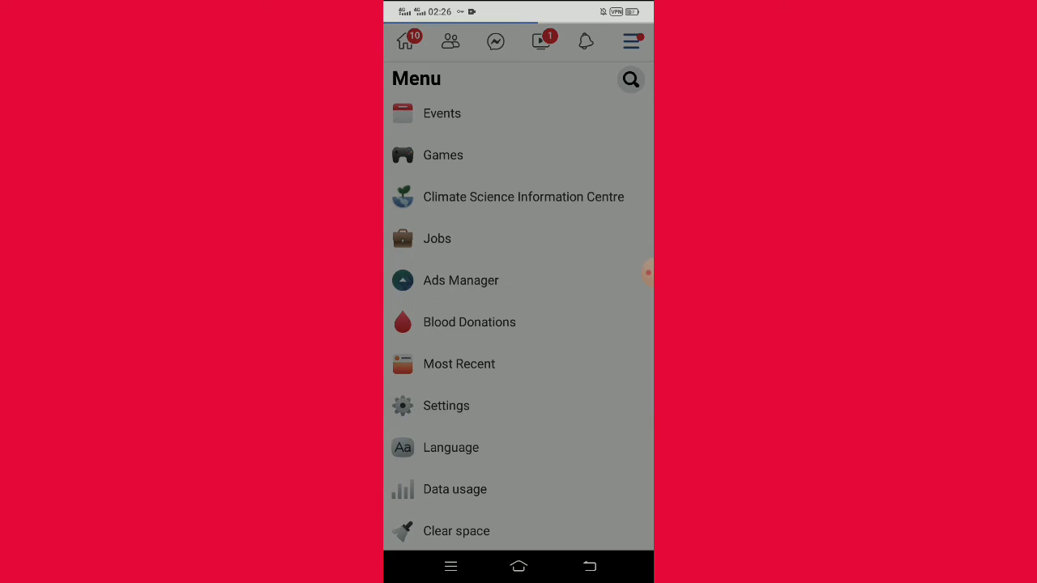
{"action": "left_click", "coordinate": [447, 405]}
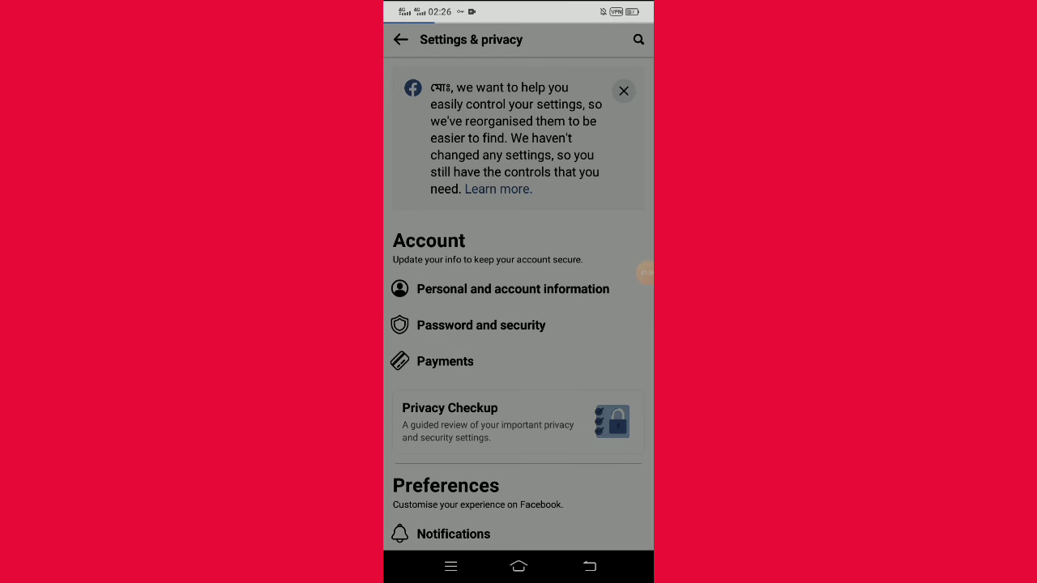
Step: Enter 'HRIDU' as the first name in Personal and account information > Name, with no surname
{"action": "left_click", "coordinate": [512, 288]}
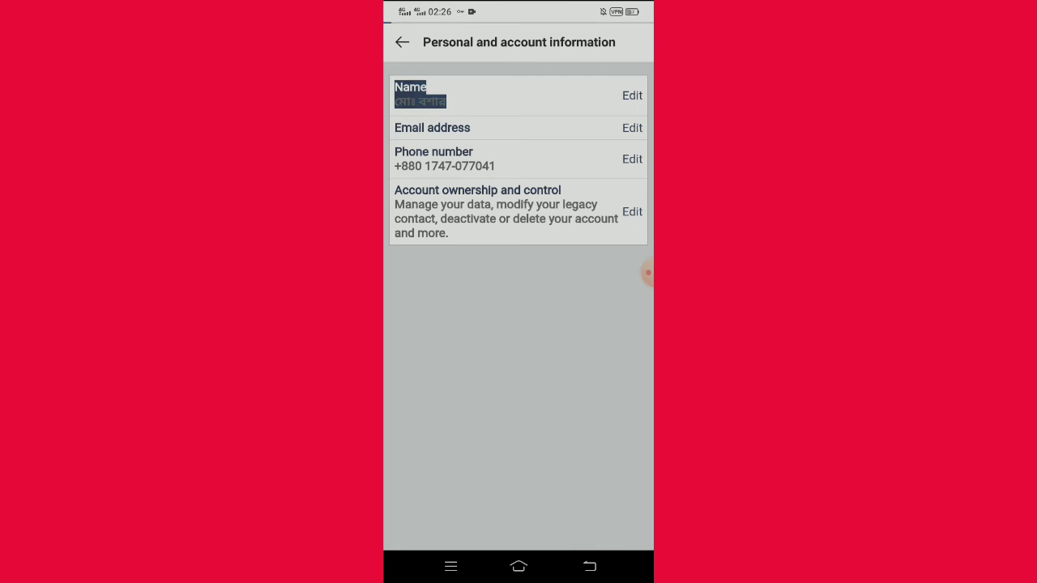
{"action": "left_click", "coordinate": [632, 94]}
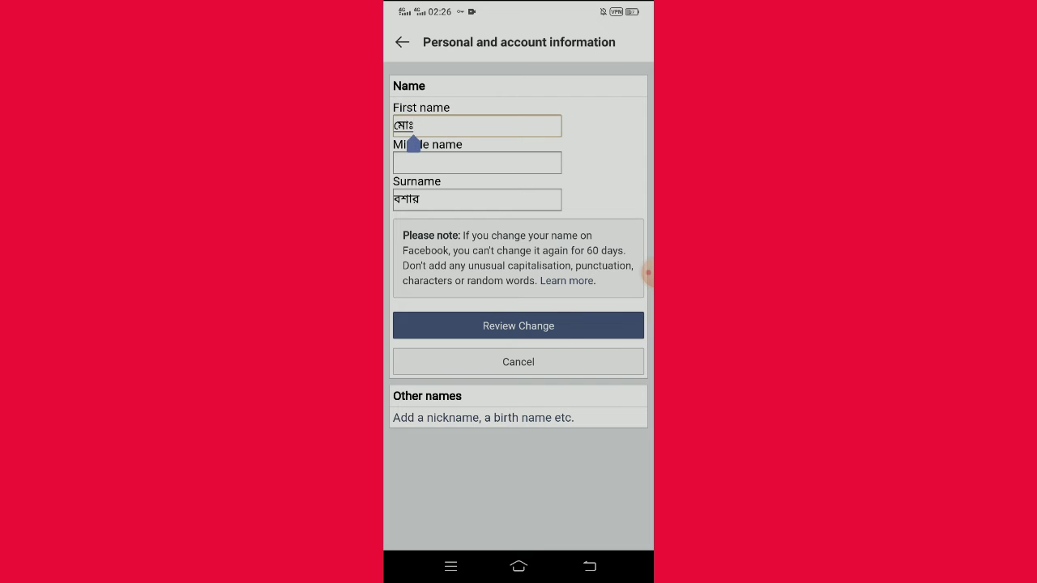
{"action": "left_click", "coordinate": [476, 127]}
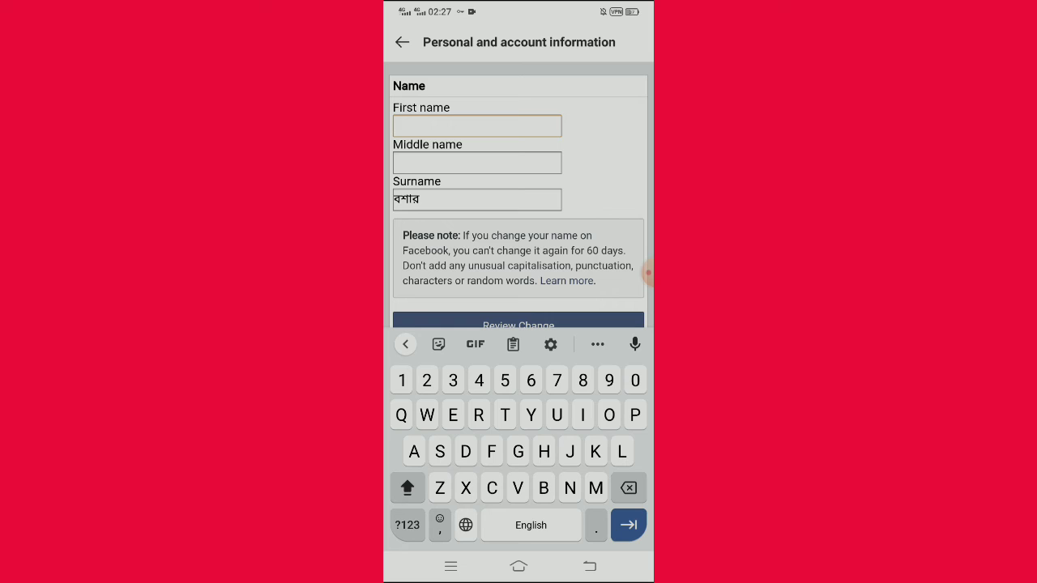
{"action": "type", "text": "HRIDU"}
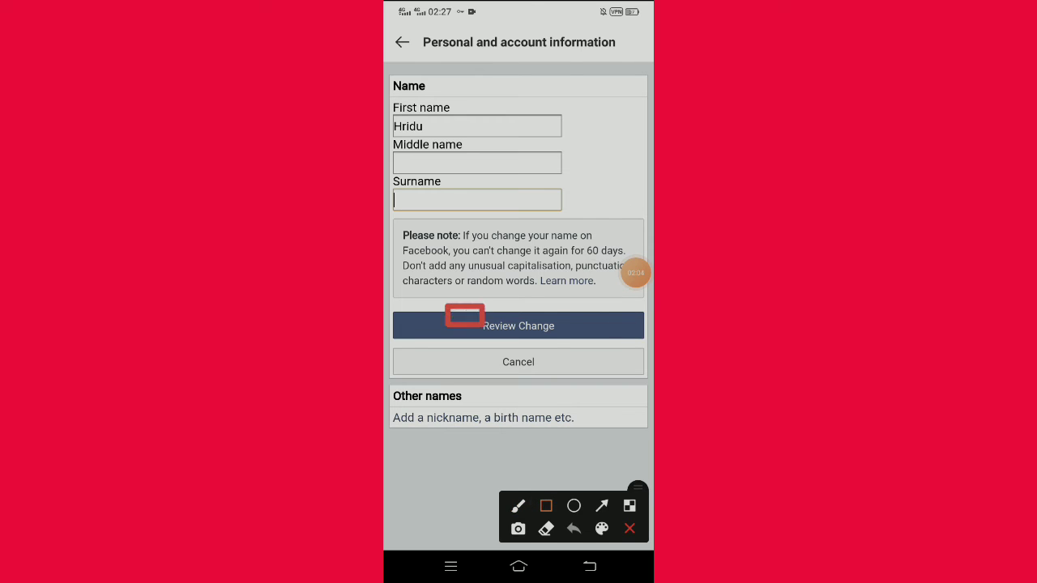
Step: Review the new name and save the change with the account password
{"action": "left_click", "coordinate": [518, 324]}
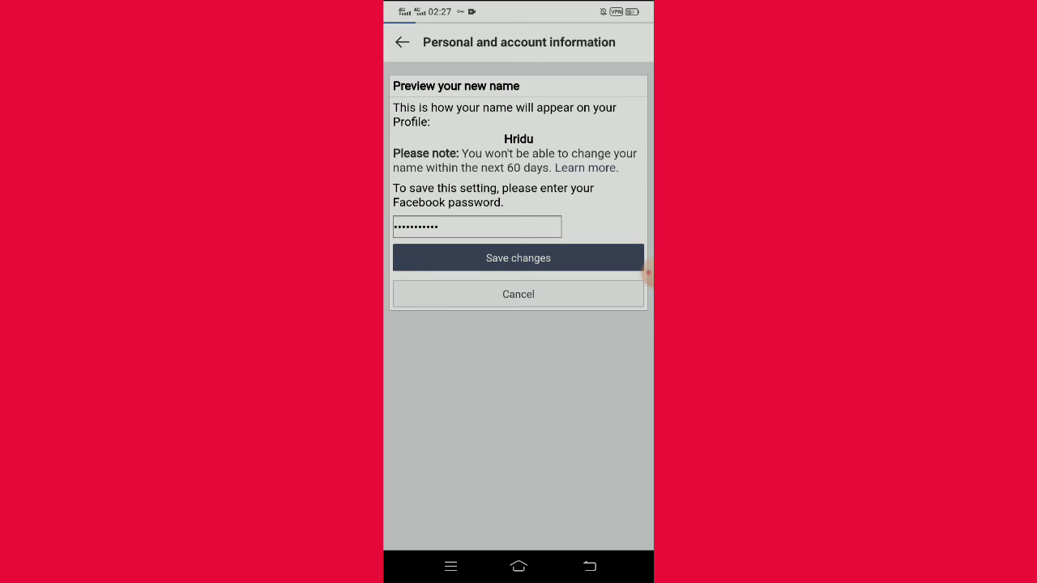
{"action": "left_click", "coordinate": [519, 258]}
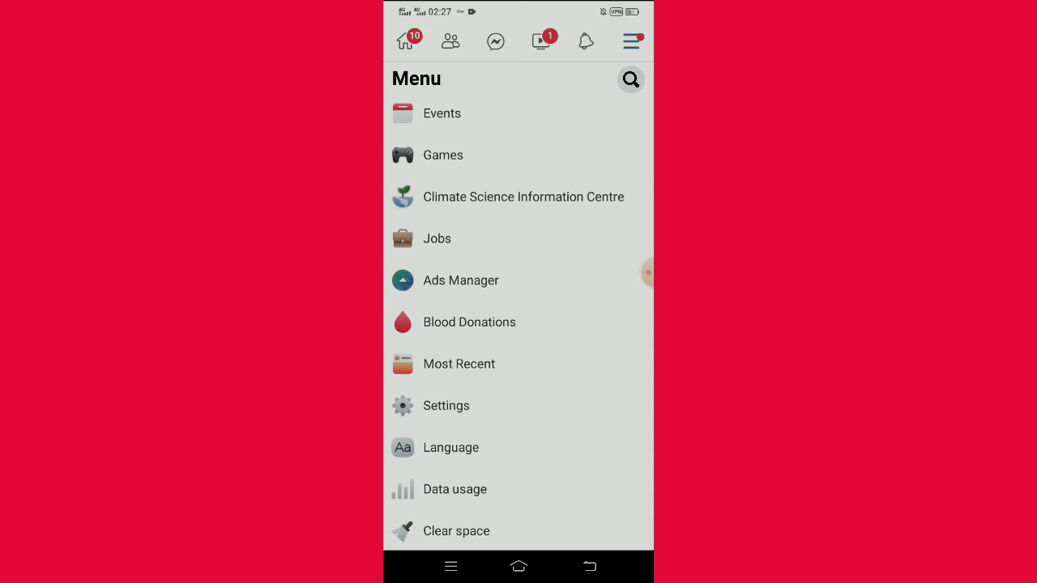
Step: View the profile now named Hridu, decline the update-info prompt and return to the menu
{"action": "left_click", "coordinate": [405, 42]}
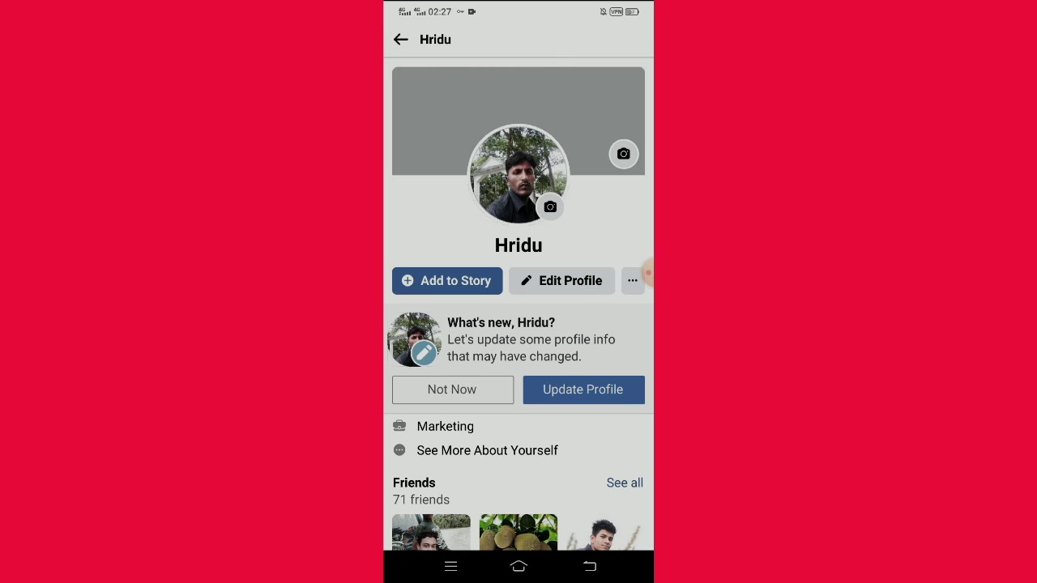
{"action": "left_click", "coordinate": [452, 389]}
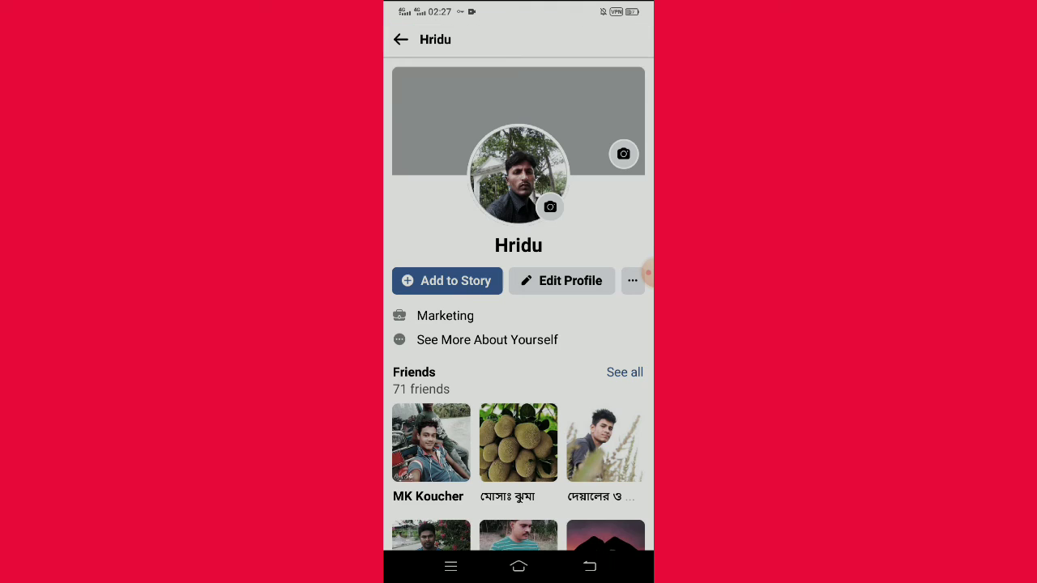
{"action": "left_click", "coordinate": [632, 43]}
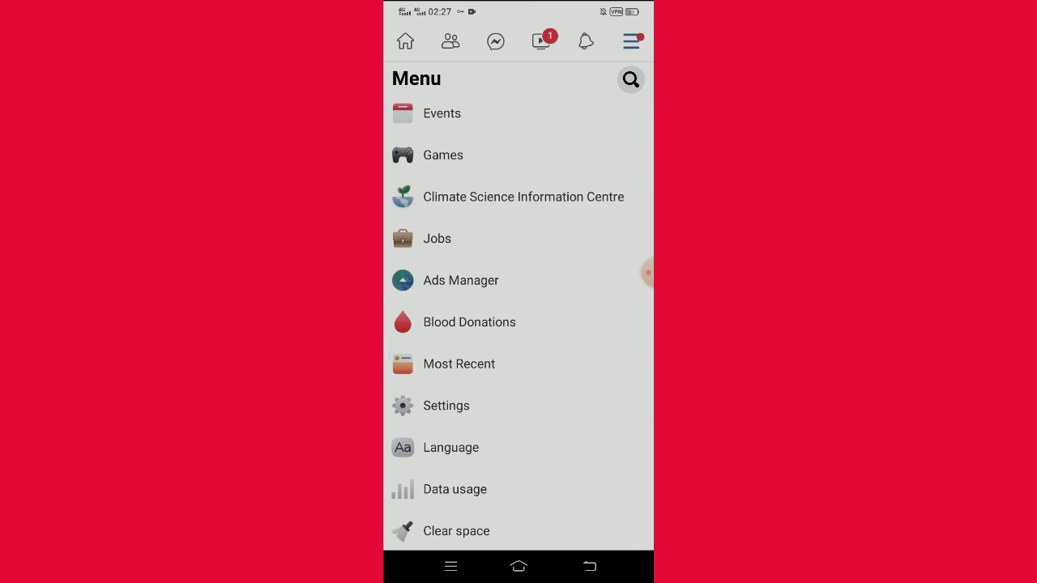
Step: Add nickname 'The gamer' under Name settings and save it, shown at top of profile
{"action": "left_click", "coordinate": [446, 405]}
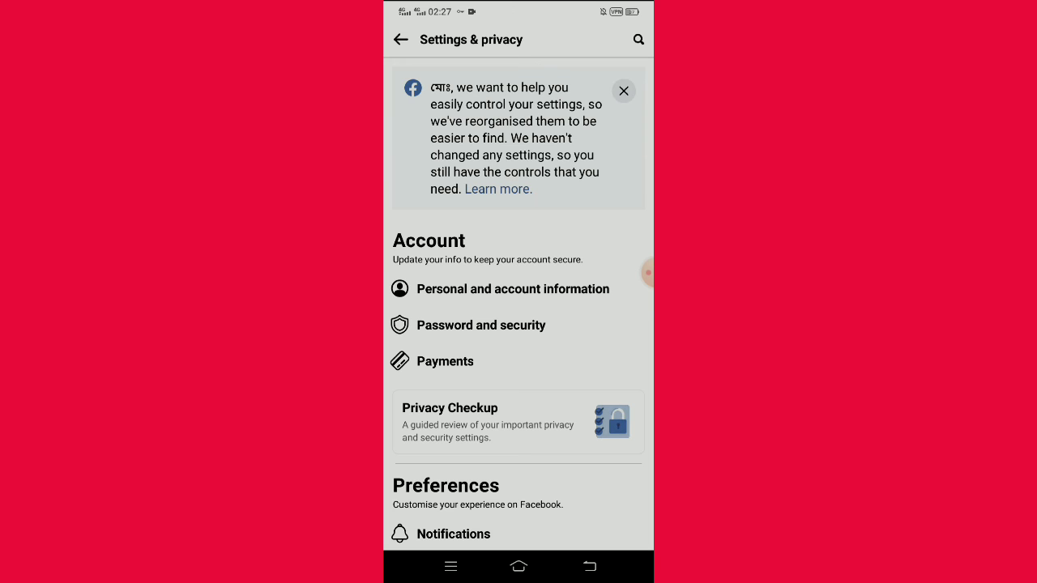
{"action": "left_click", "coordinate": [512, 289]}
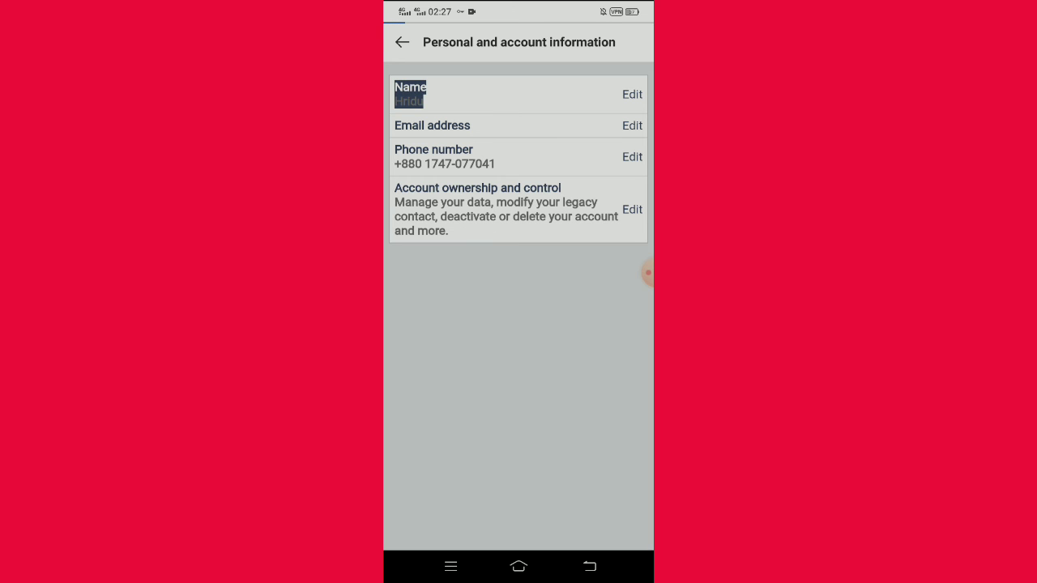
{"action": "left_click", "coordinate": [632, 94]}
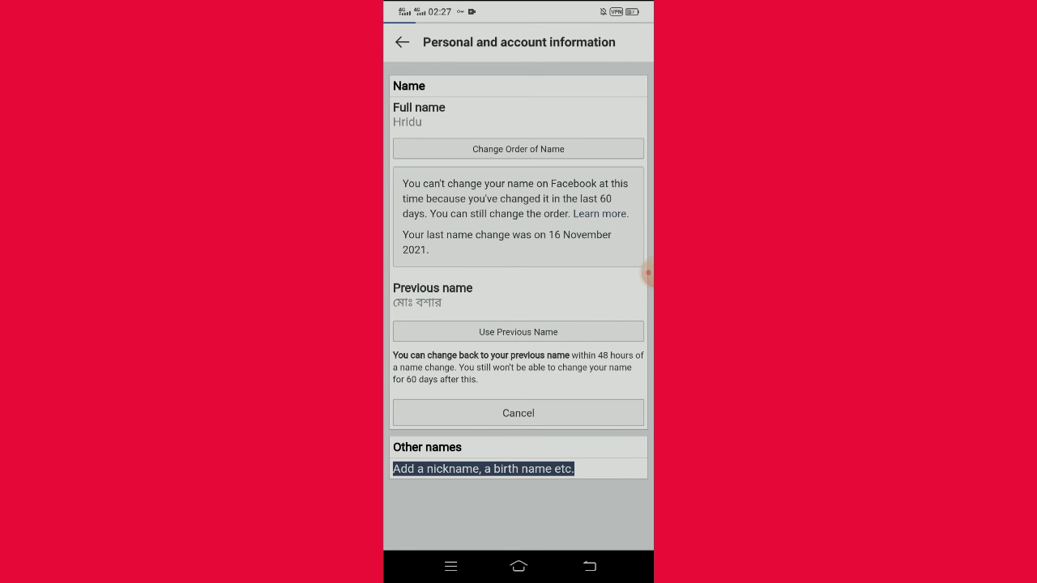
{"action": "left_click", "coordinate": [483, 468]}
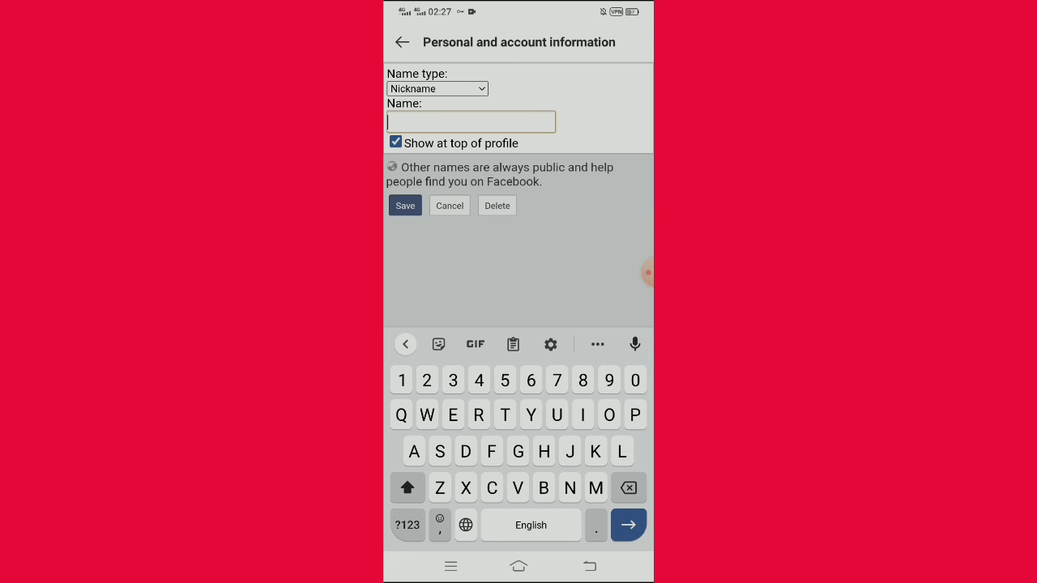
{"action": "type", "text": "The gamer"}
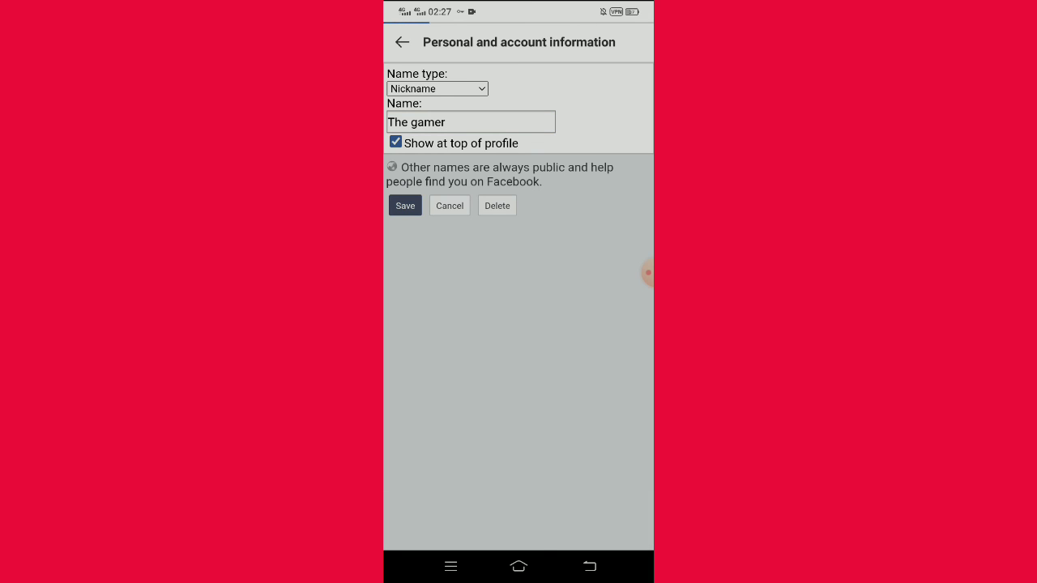
{"action": "left_click", "coordinate": [402, 42]}
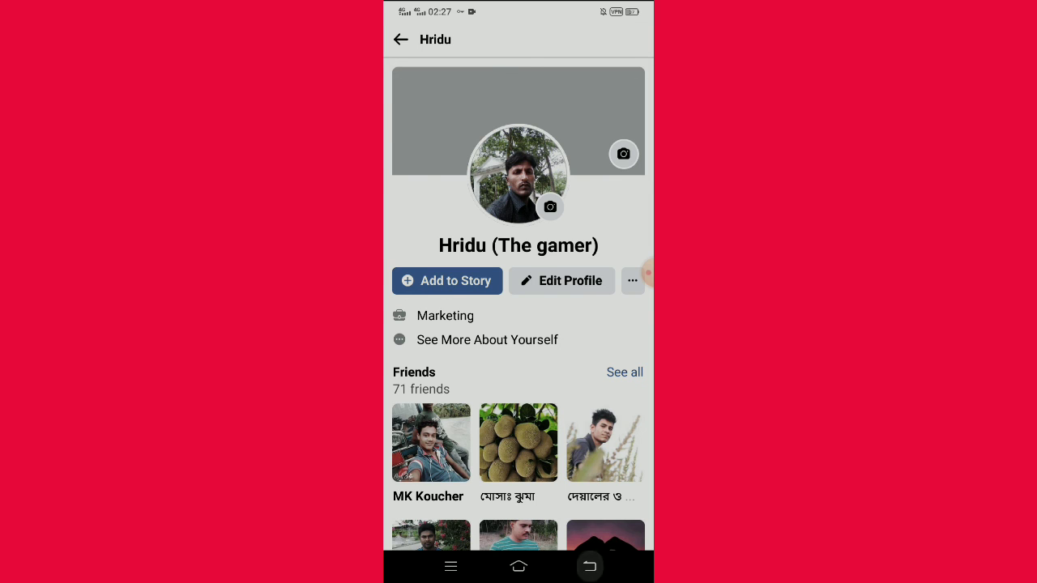
Step: Scroll through the home news feed posts
{"action": "scroll", "scroll_direction": "down", "scroll_amount": 3}
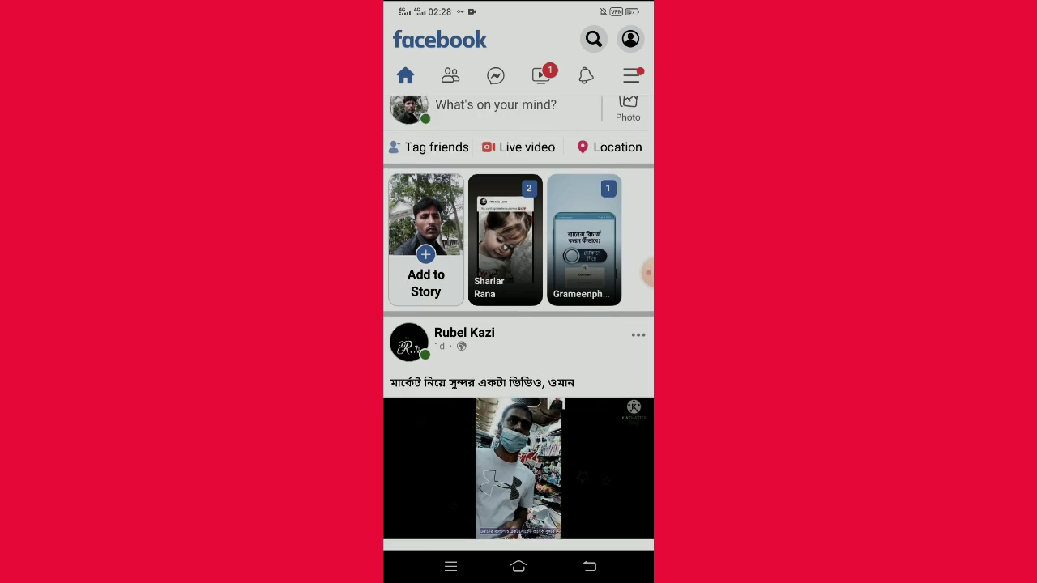
{"action": "scroll", "scroll_direction": "down", "scroll_amount": 3}
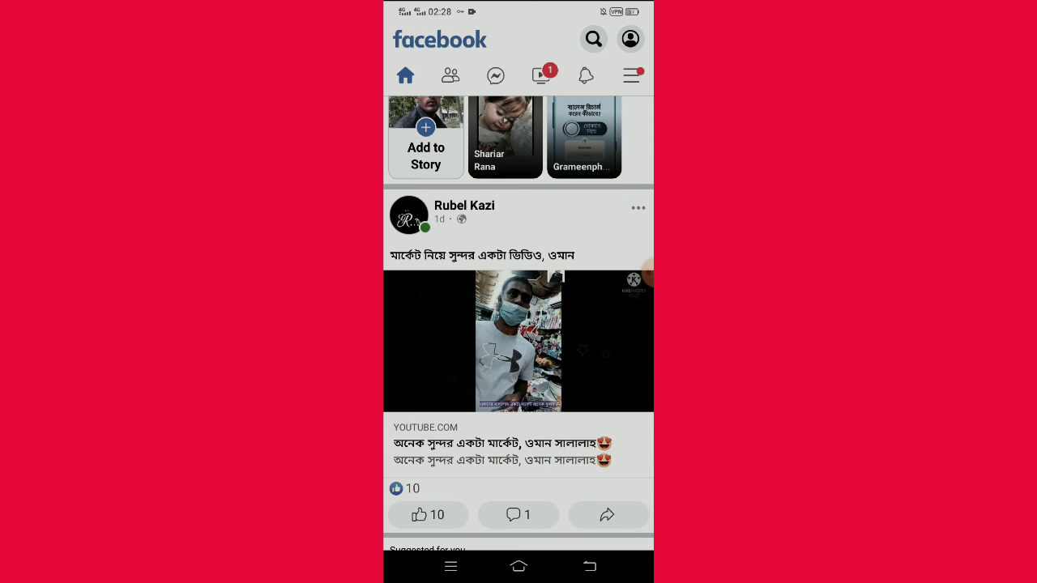